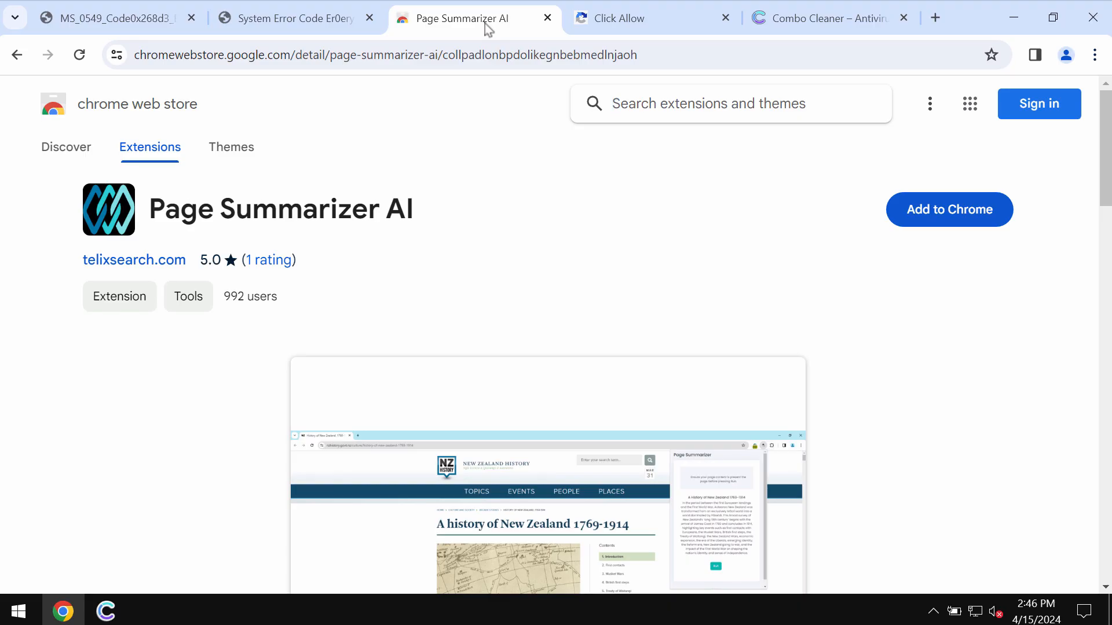
mouse_move(597, 268)
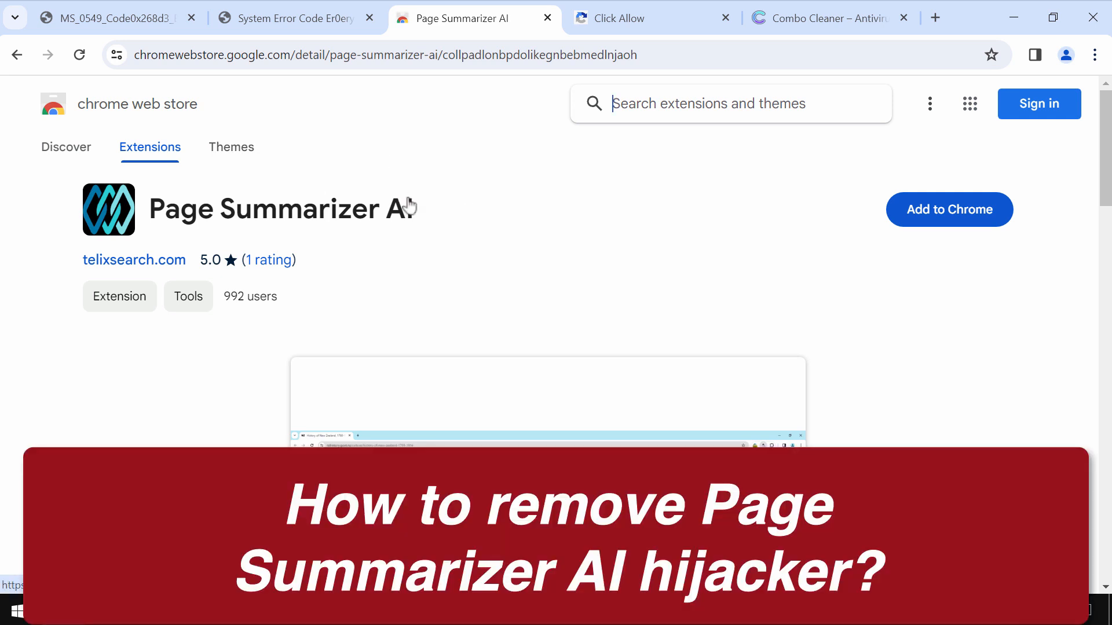
mouse_move(479, 220)
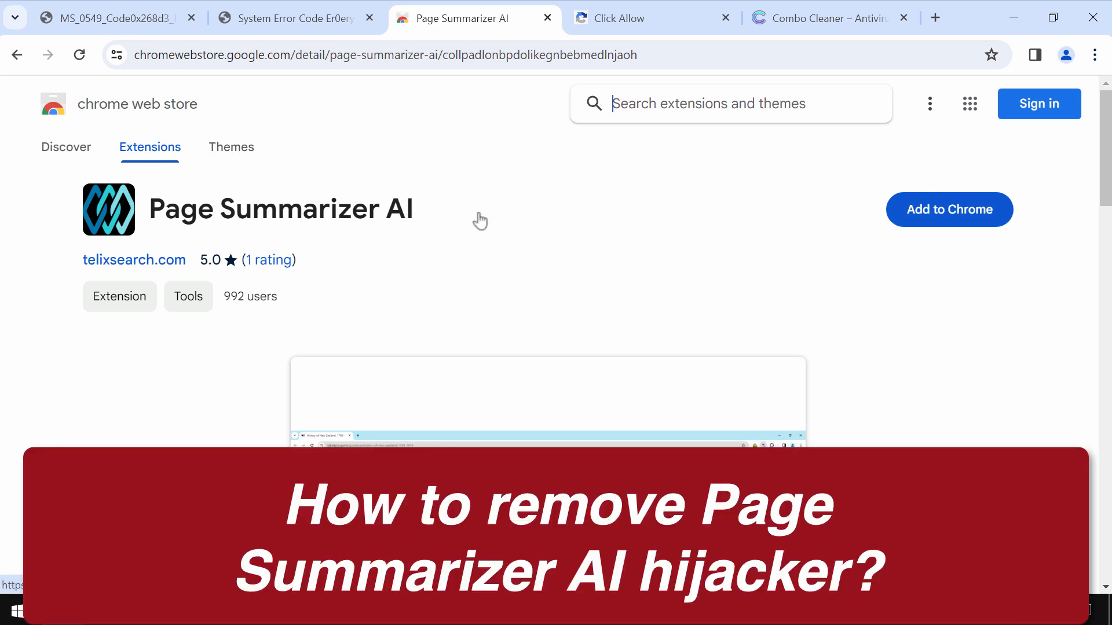
- Look over the Page Summarizer AI store listing before adding it to Chrome
scroll("down", 3)
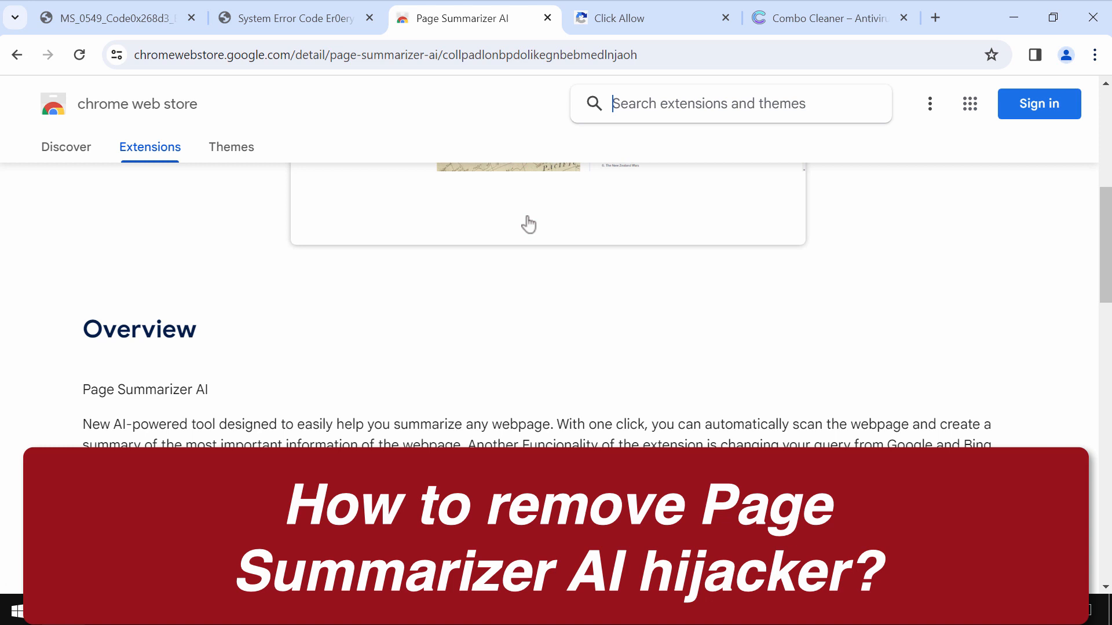
scroll("up", 3)
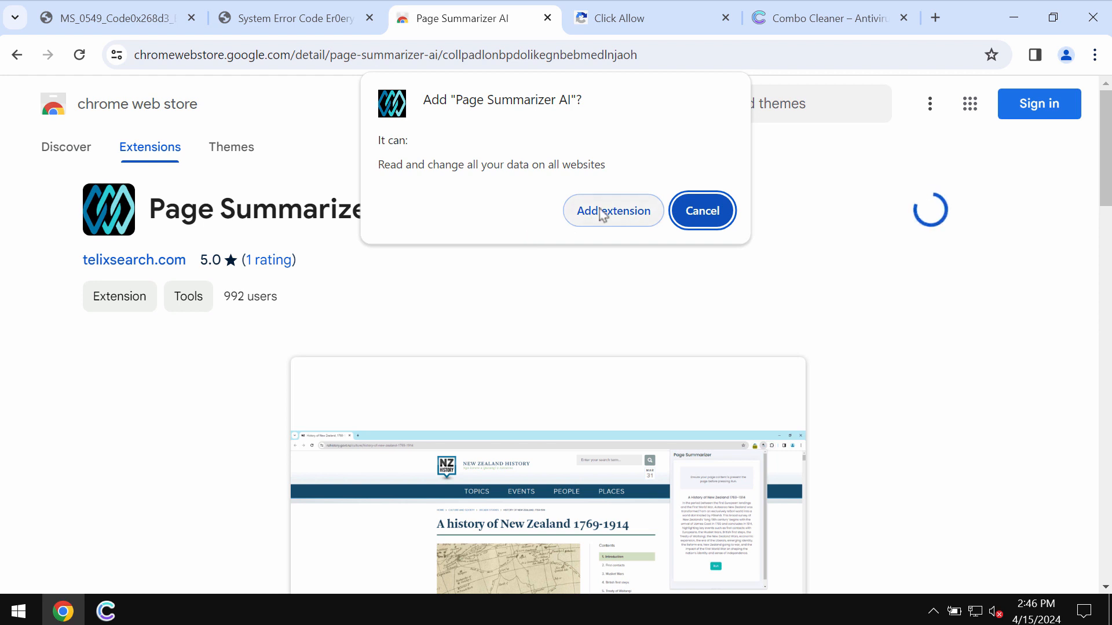
- Confirm adding Page Summarizer AI and dismiss the downloads bubble and tip
left_click(612, 211)
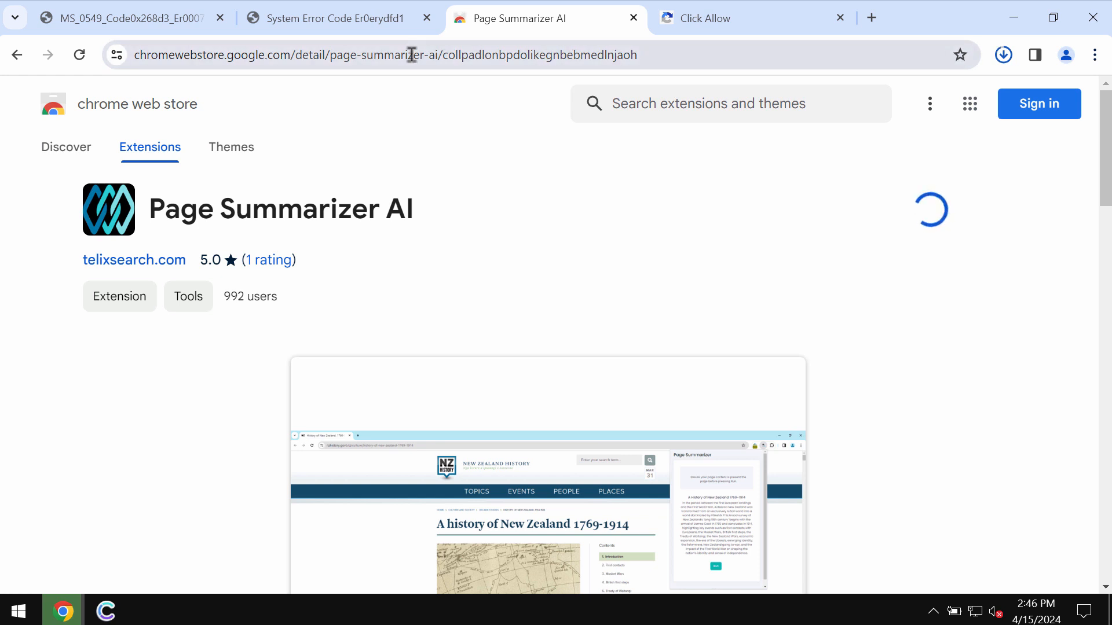
left_click(1003, 54)
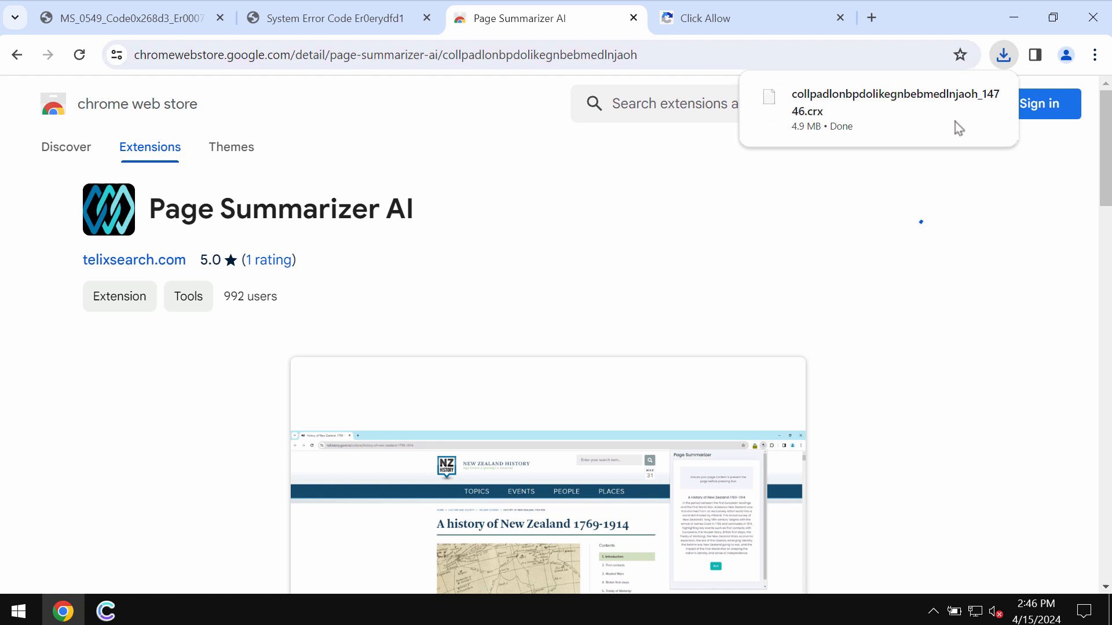
left_click(1003, 55)
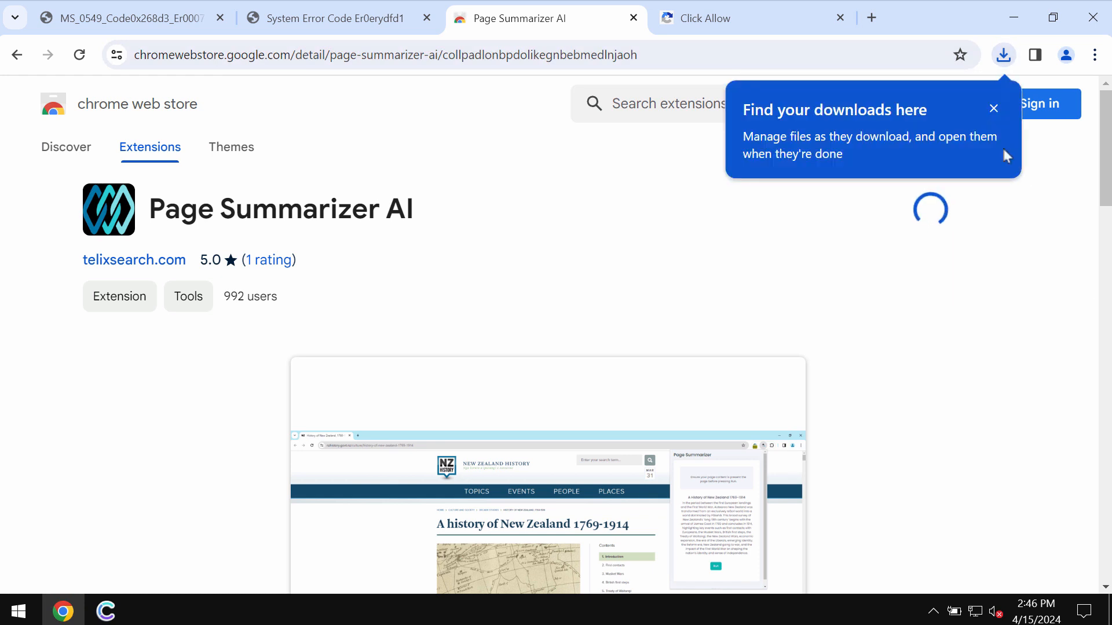
left_click(993, 108)
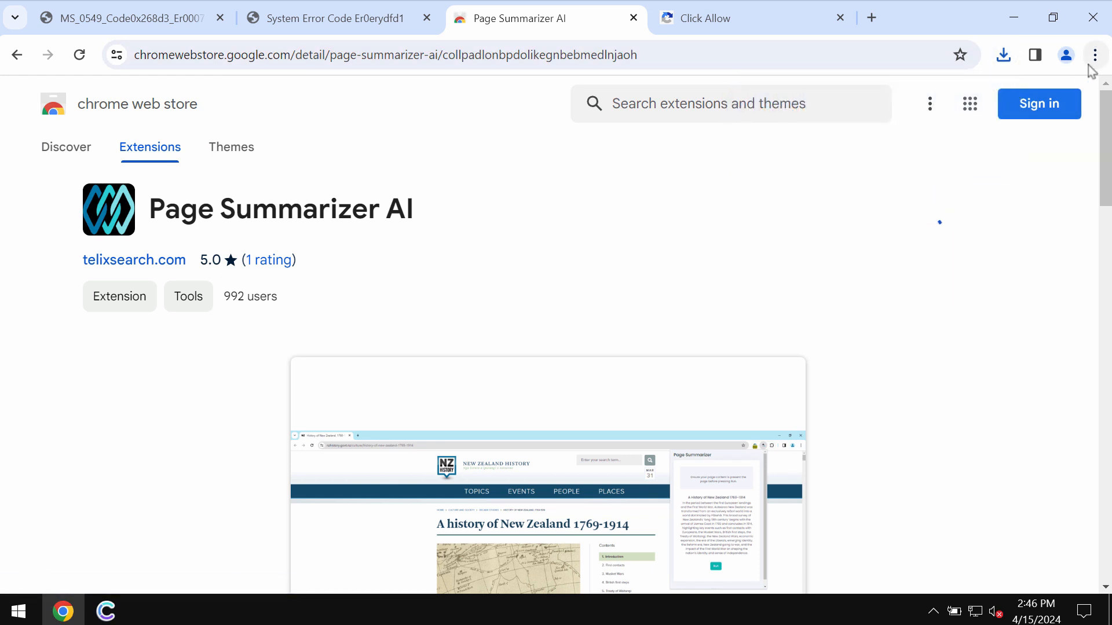
left_click(1095, 54)
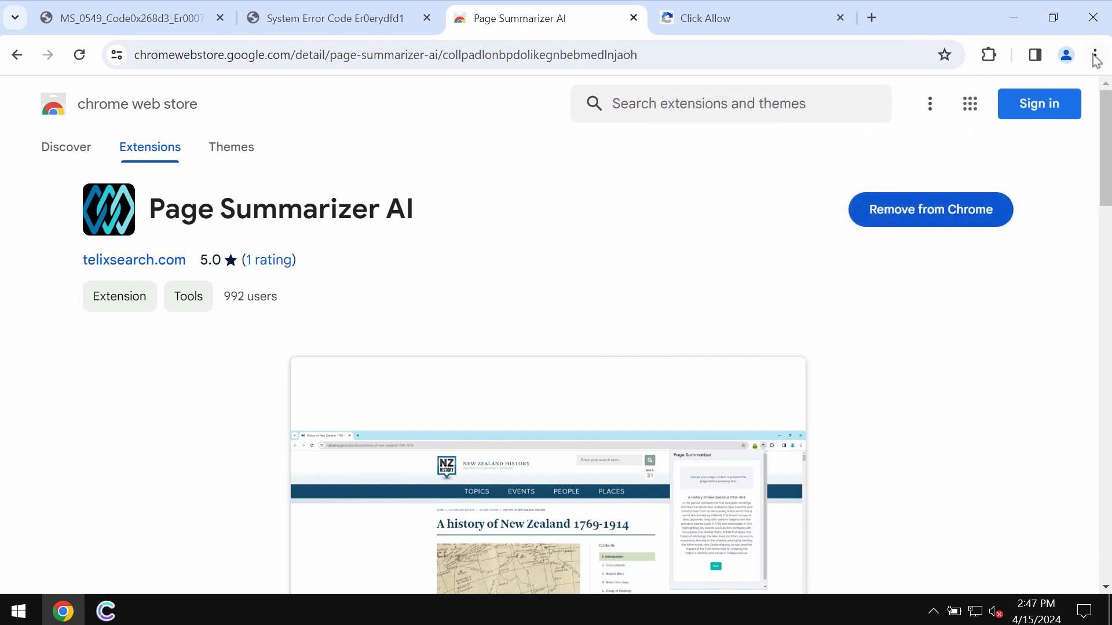
- Remove the Page Summarizer AI and Apps extensions via Manage Extensions
left_click(1097, 55)
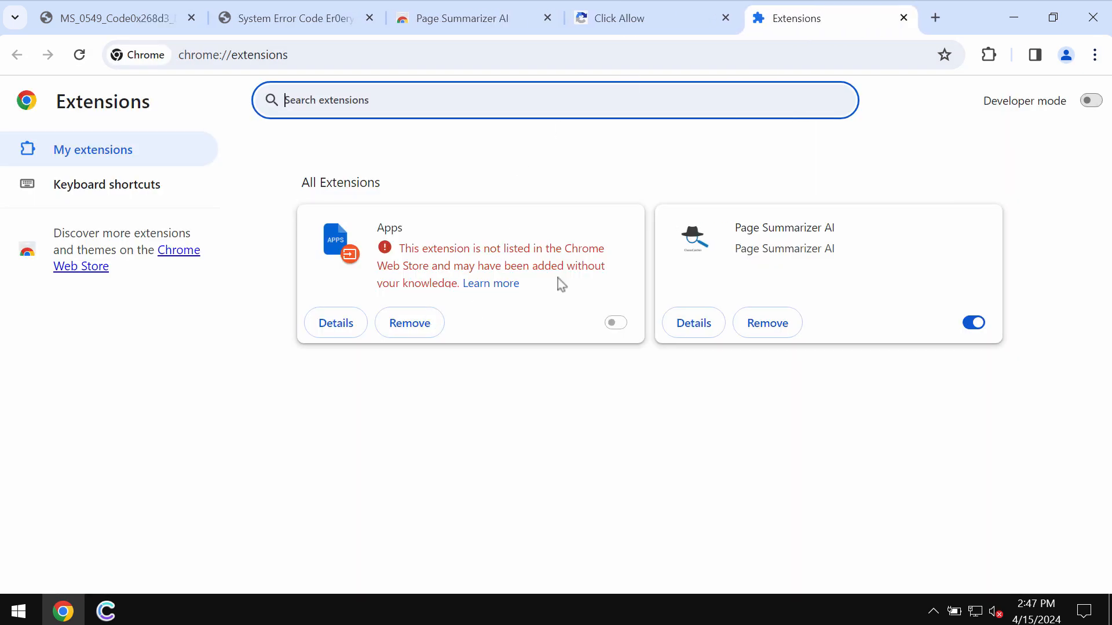
left_click(766, 323)
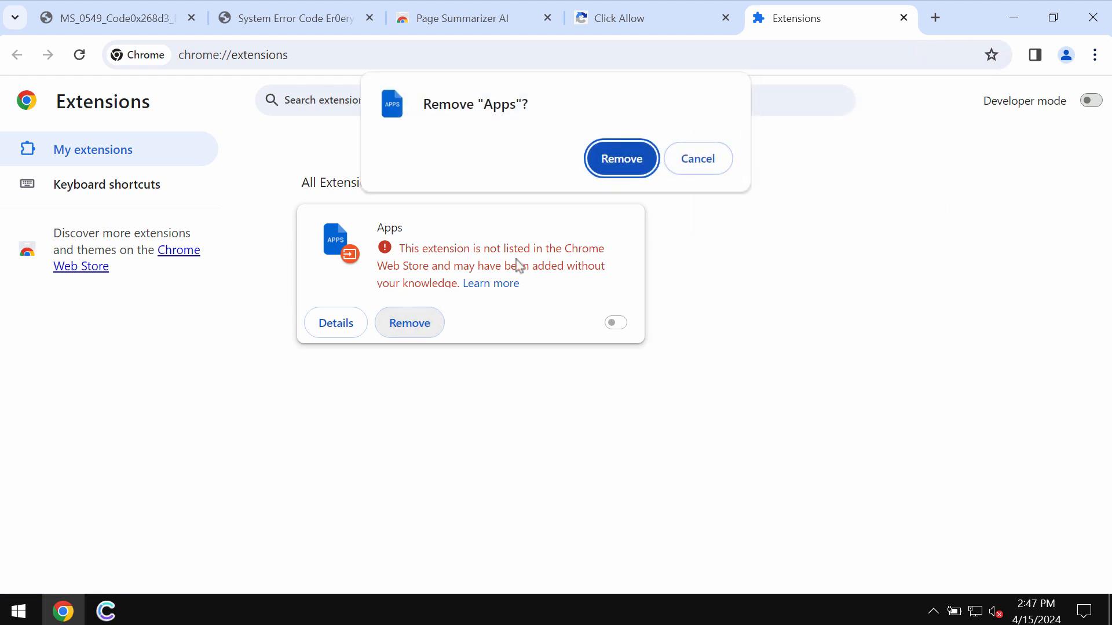
left_click(621, 158)
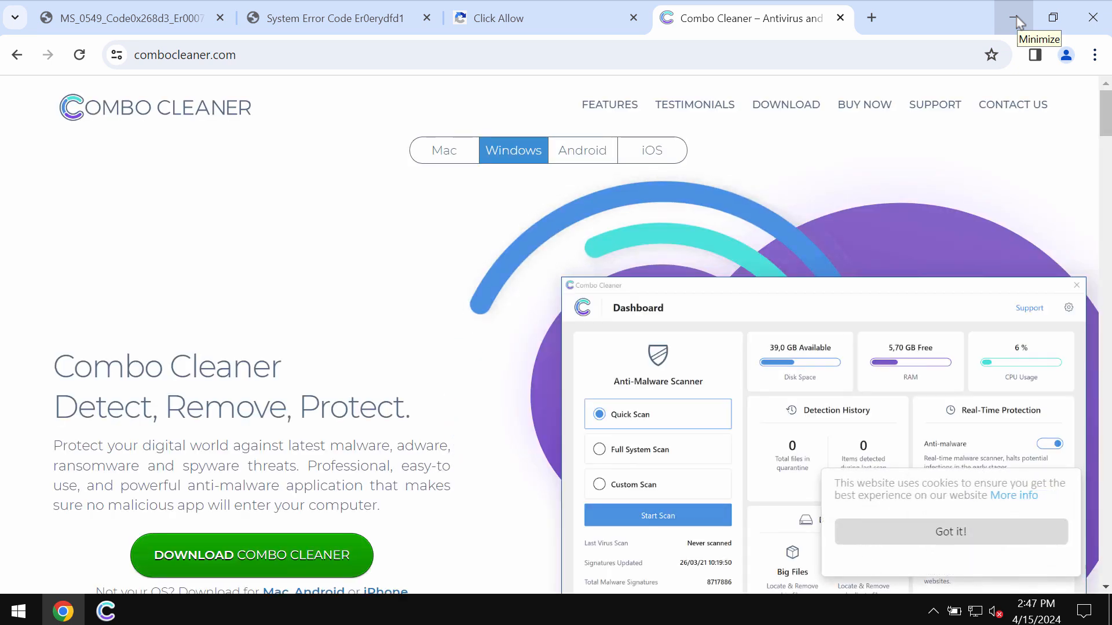
- Hide Chrome and launch Combo Cleaner to its Dashboard
left_click(1016, 17)
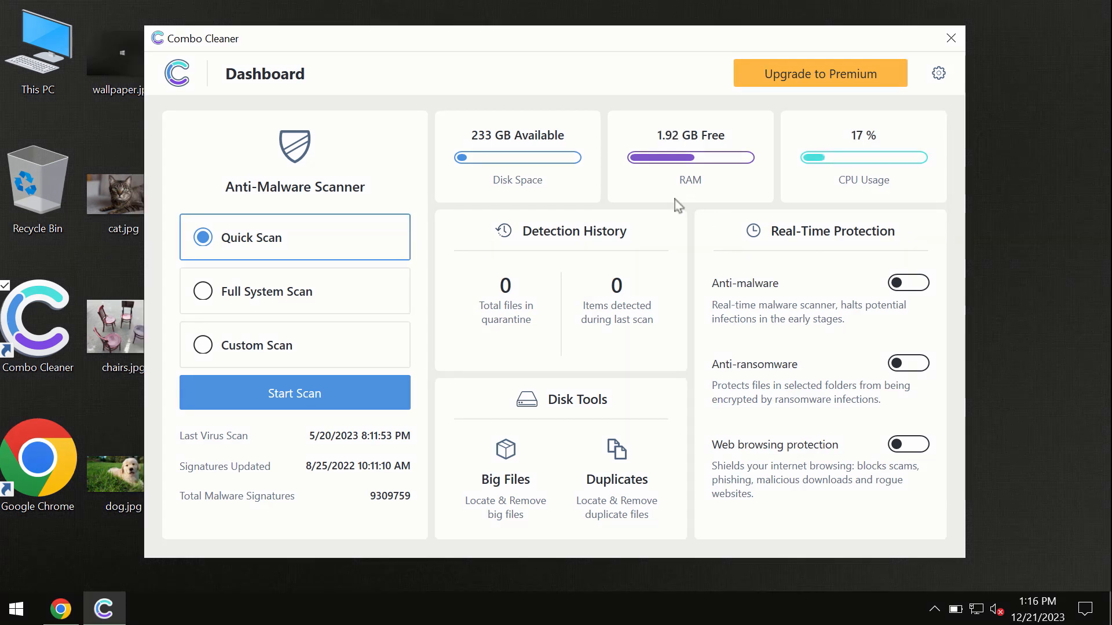
mouse_move(440, 77)
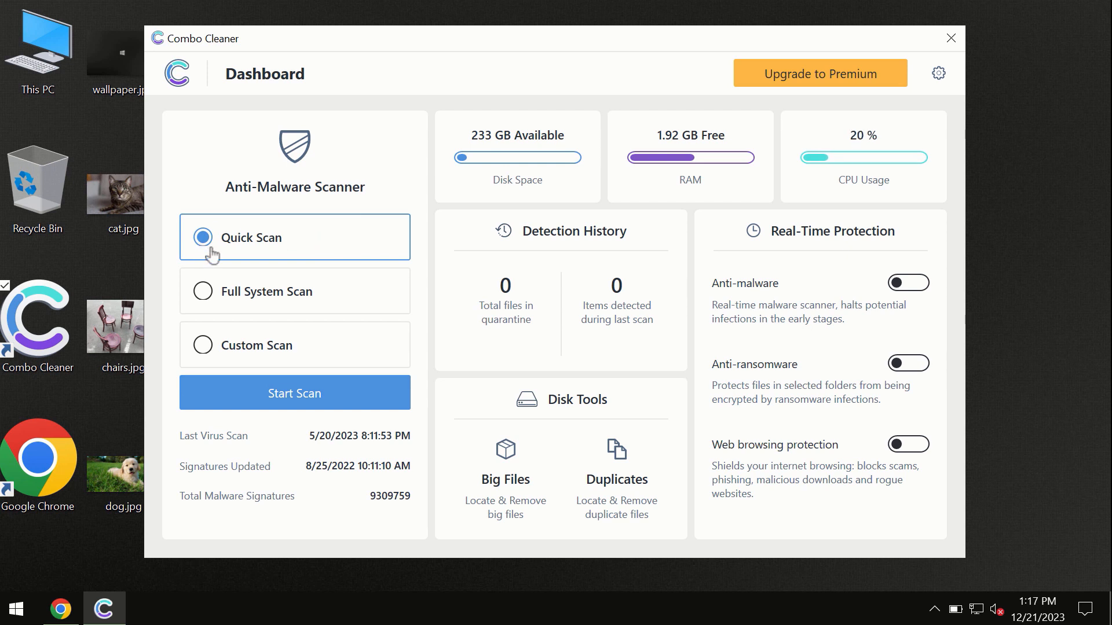
mouse_move(294, 402)
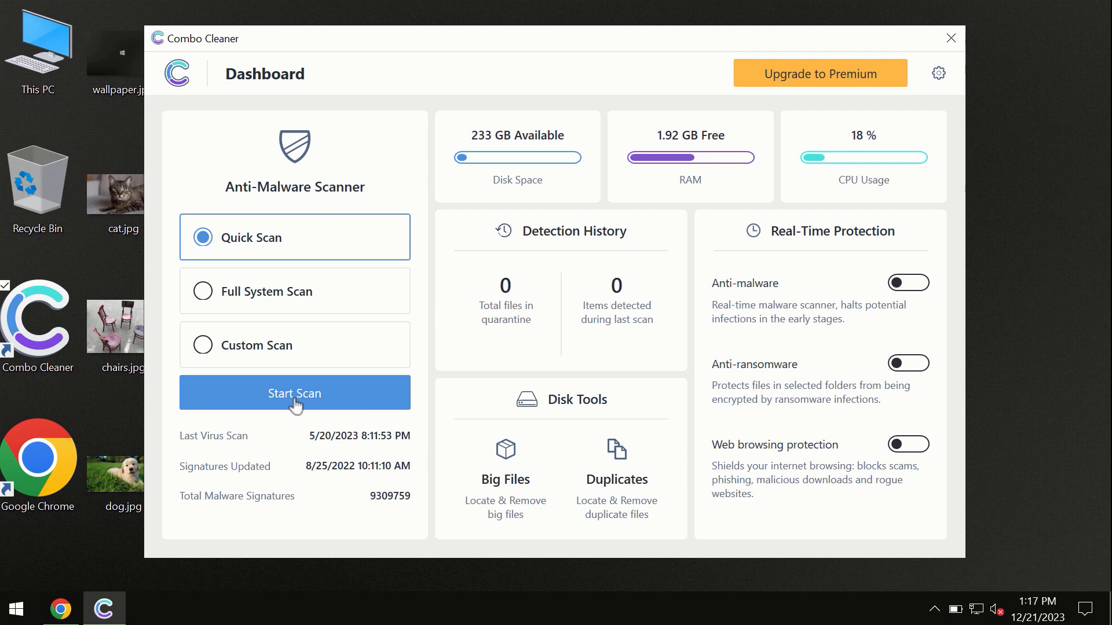
mouse_move(94, 613)
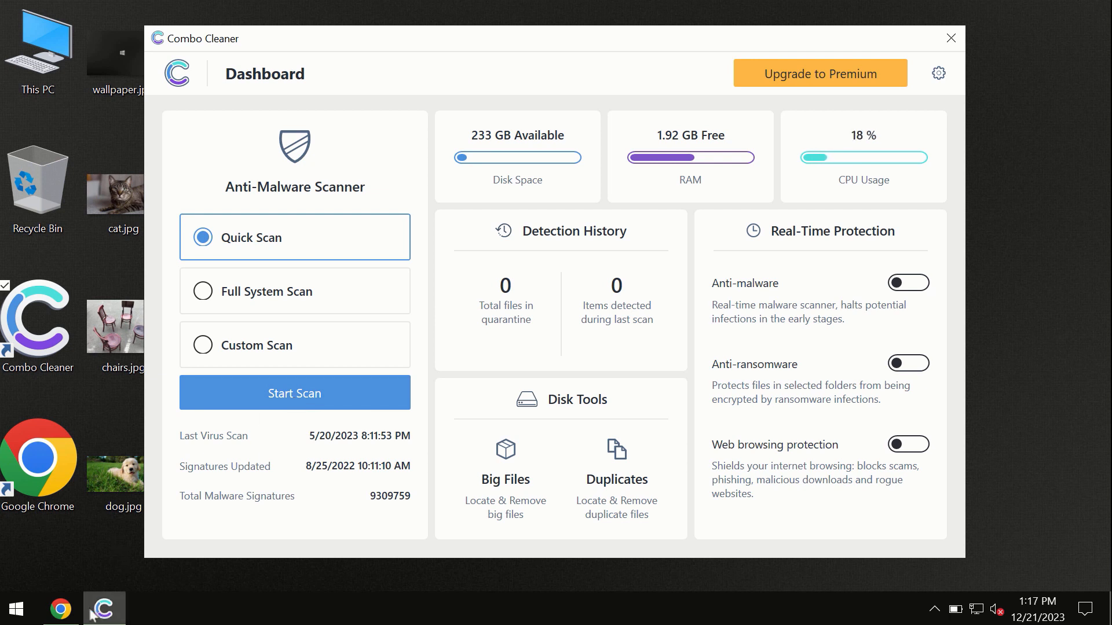
mouse_move(59, 608)
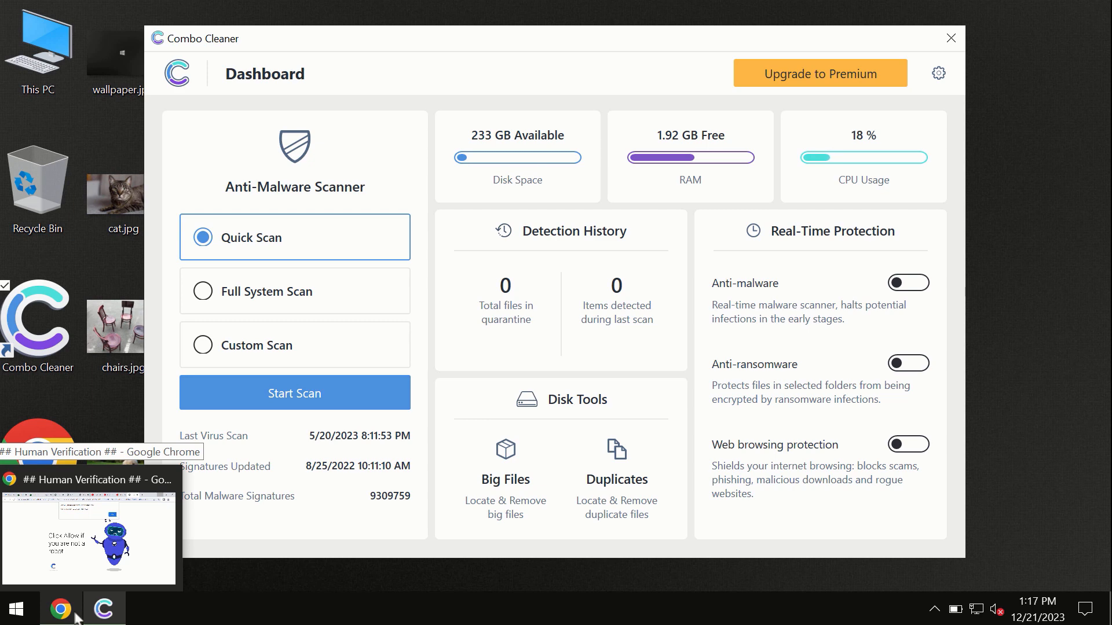
left_click(59, 608)
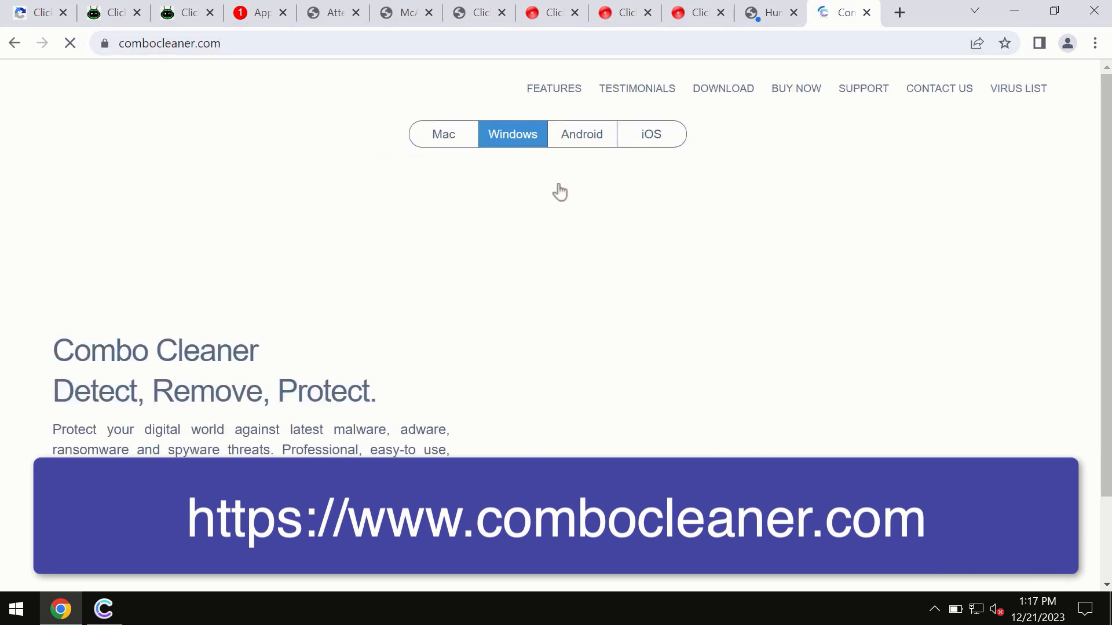
mouse_move(475, 176)
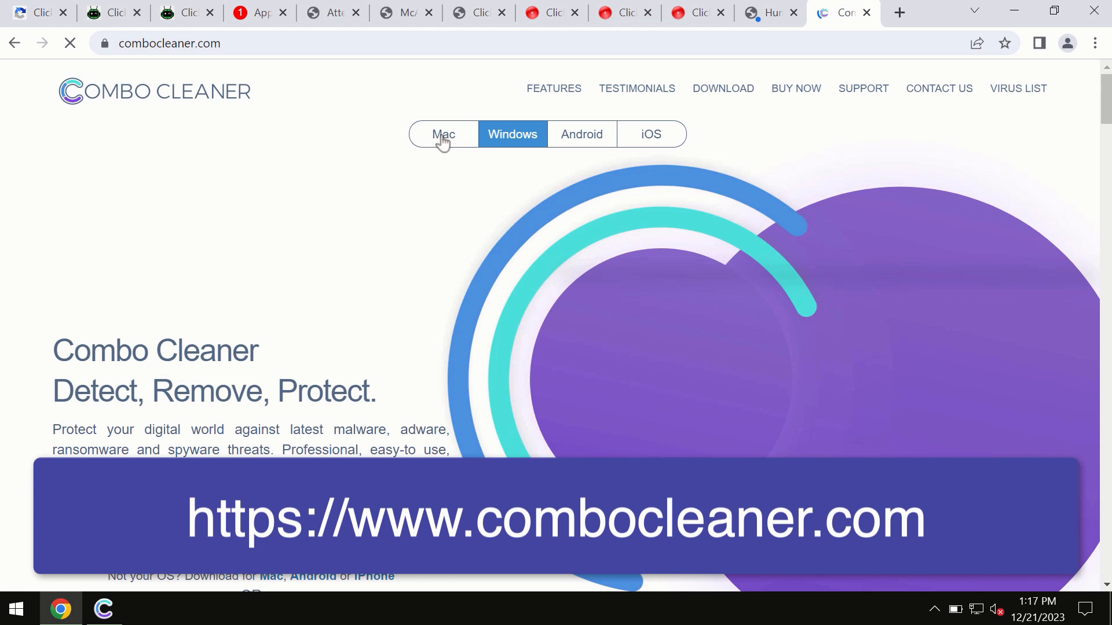
mouse_move(619, 149)
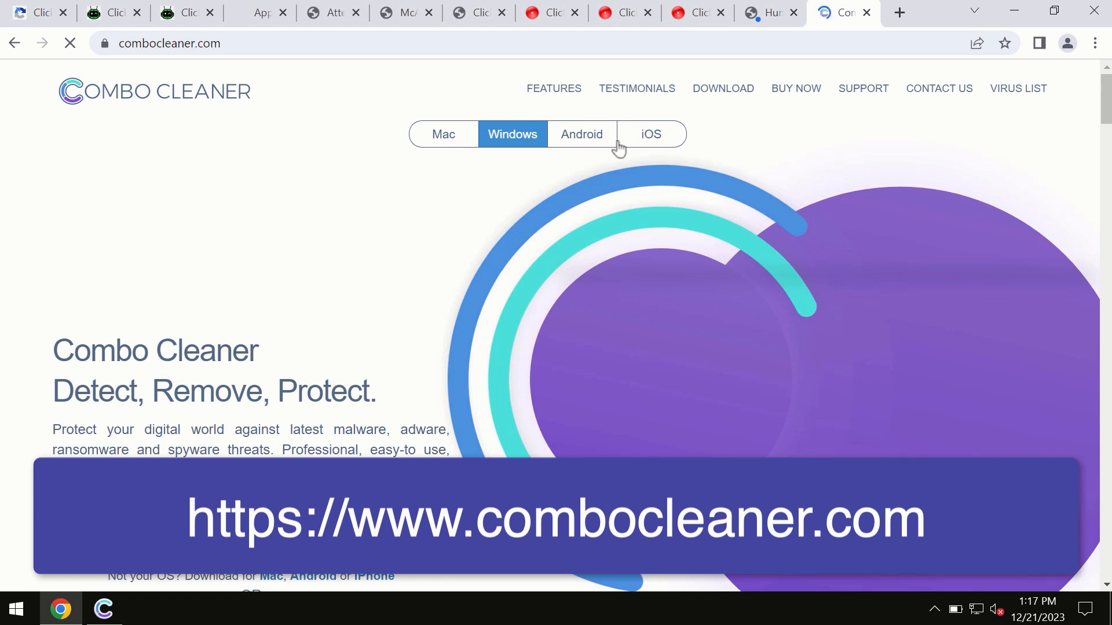
mouse_move(519, 175)
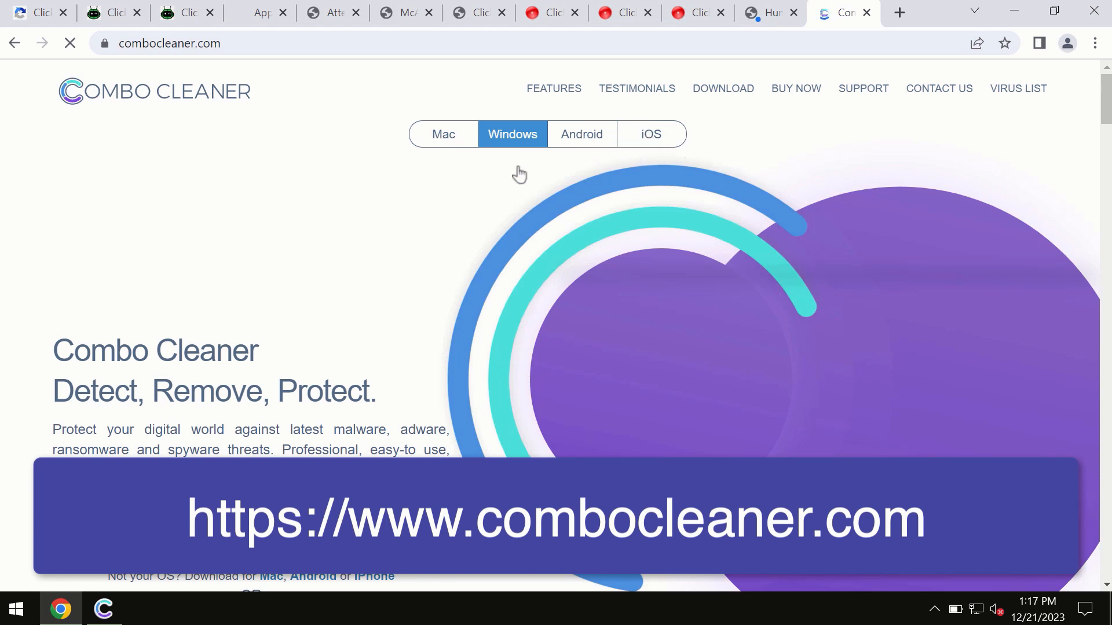
mouse_move(569, 160)
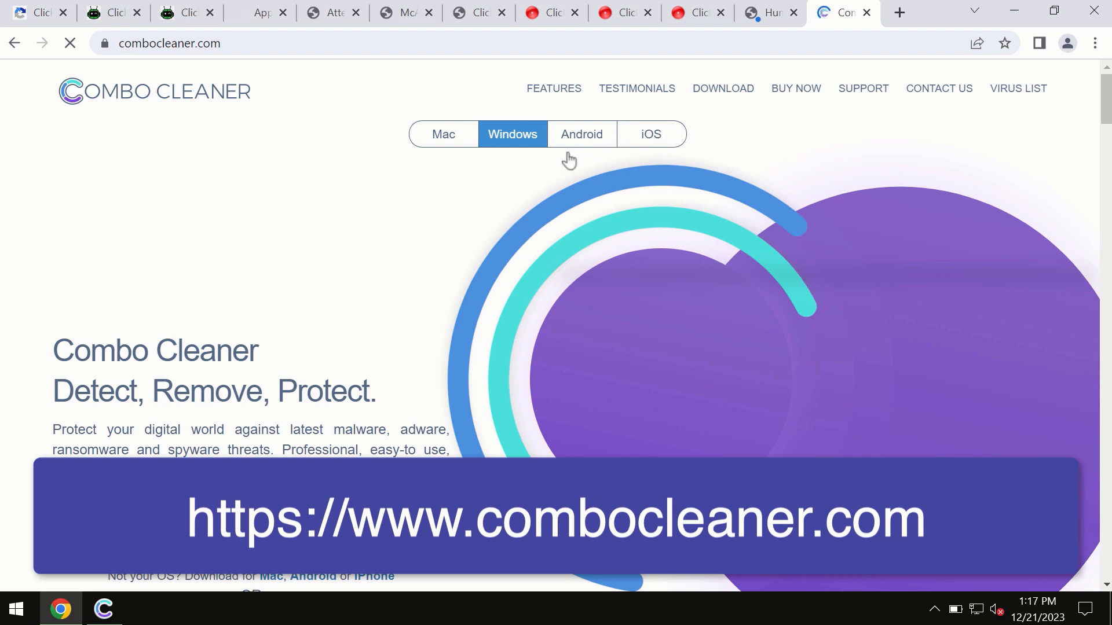
left_click(443, 135)
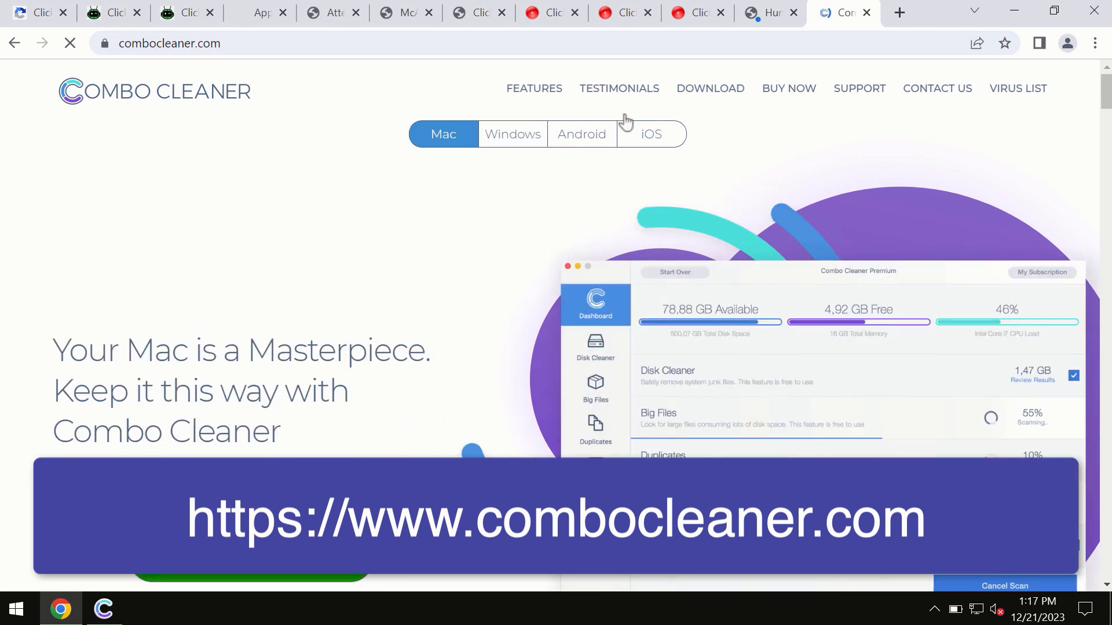
mouse_move(877, 153)
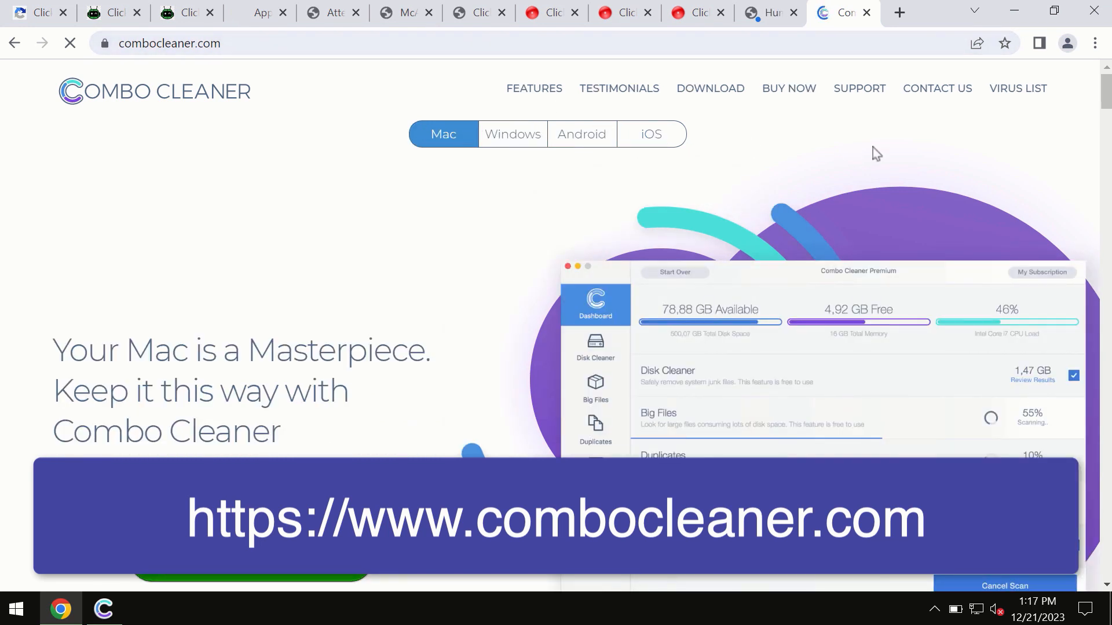
left_click(649, 134)
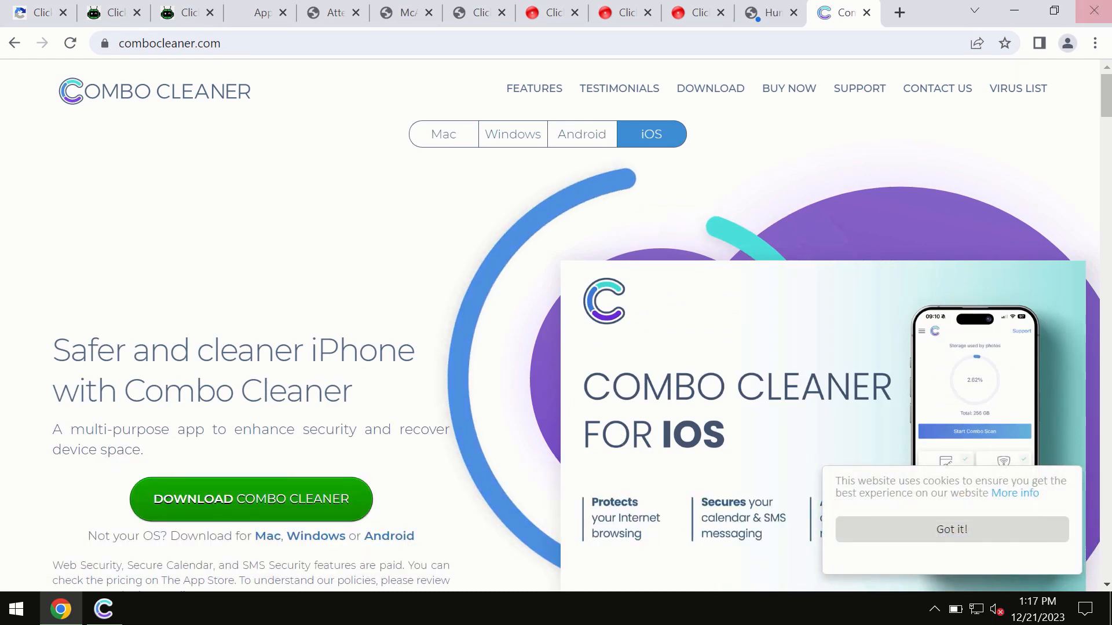
left_click(103, 610)
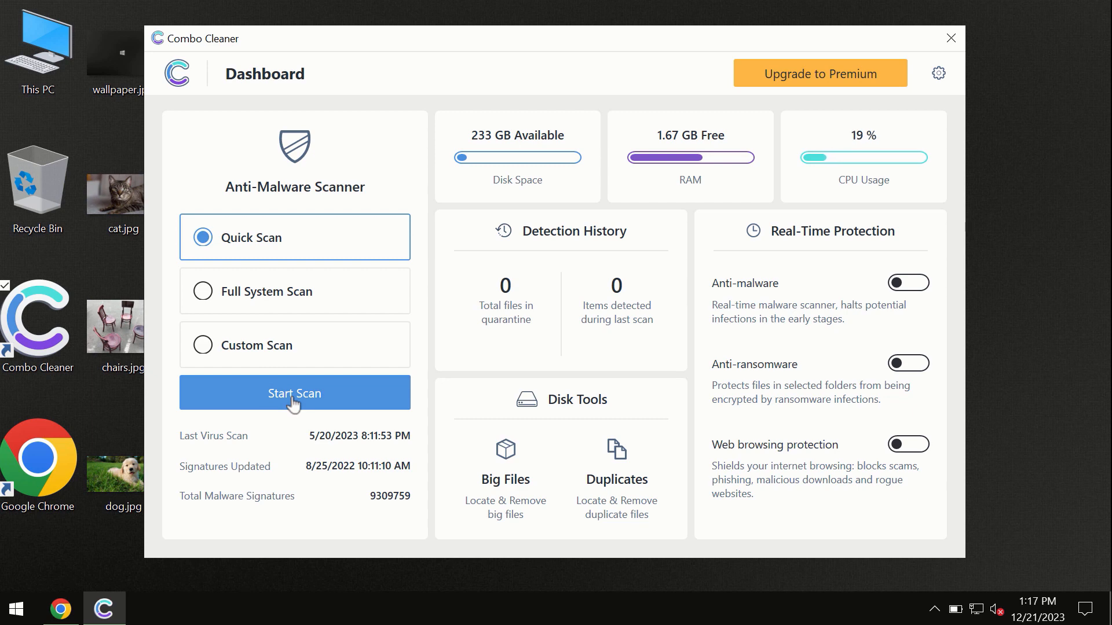
- Run a Quick Scan finding six spam items, try Remove all threats, then choose Maybe Later
left_click(293, 393)
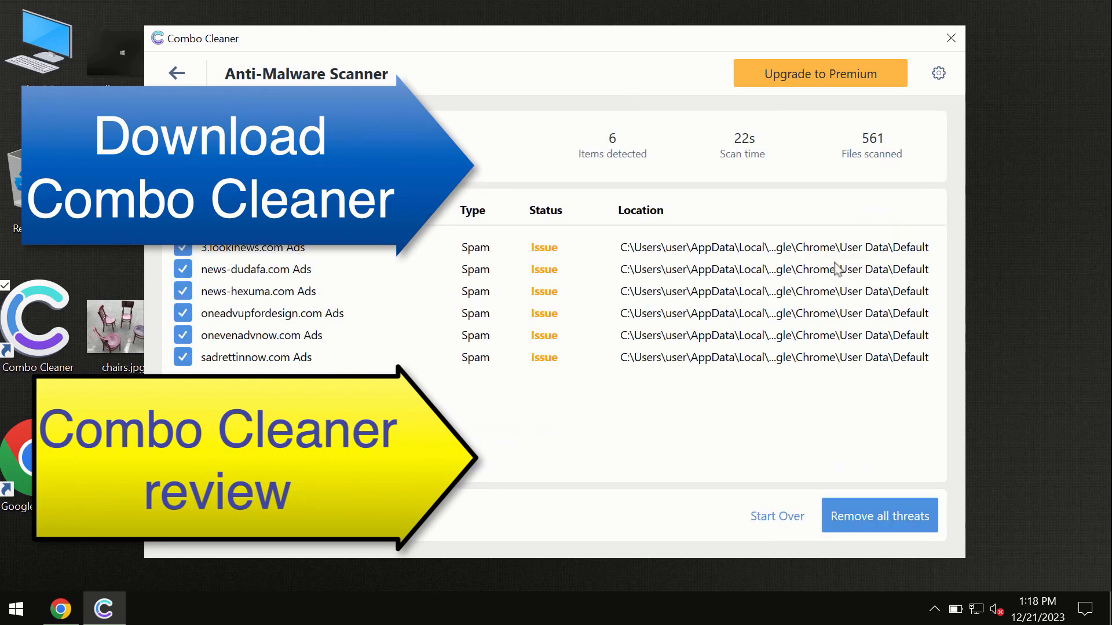
mouse_move(626, 65)
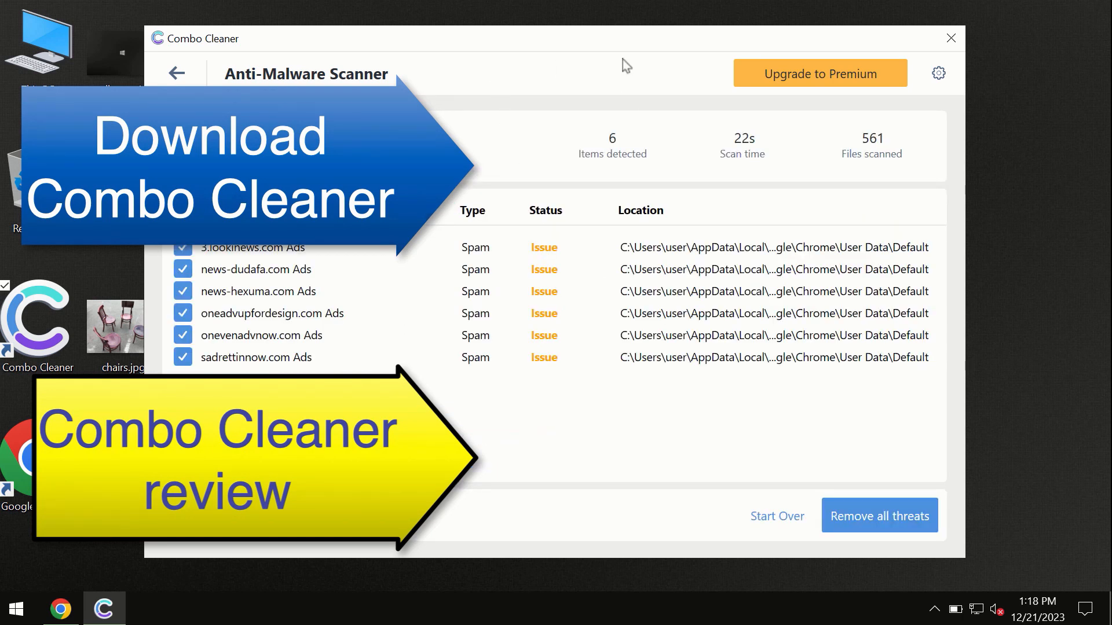
mouse_move(667, 103)
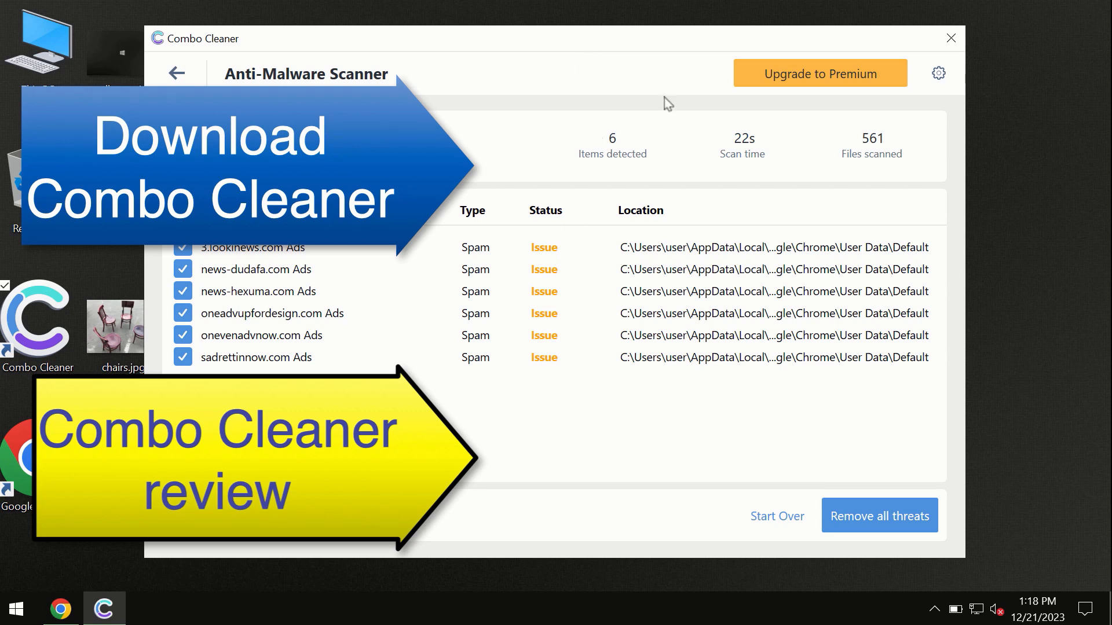
mouse_move(762, 124)
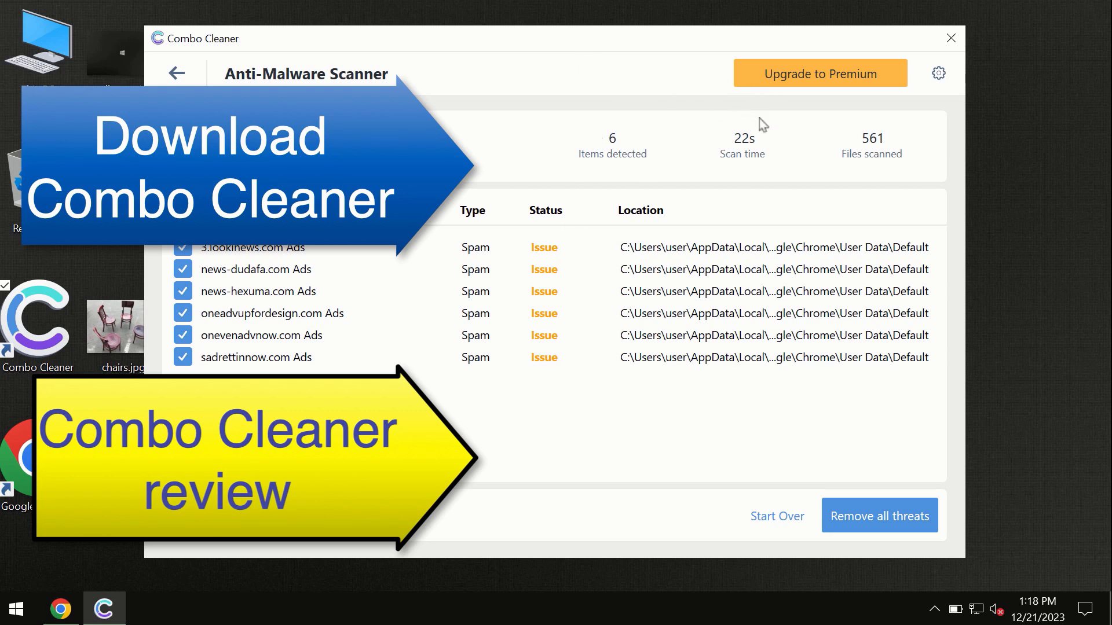
left_click(819, 72)
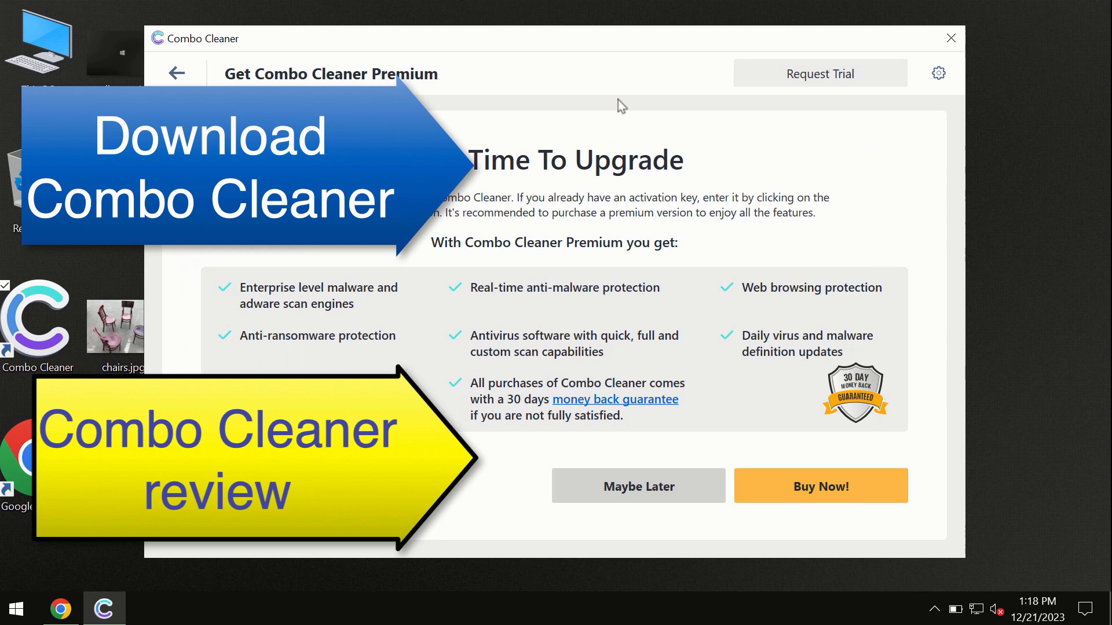
left_click(176, 73)
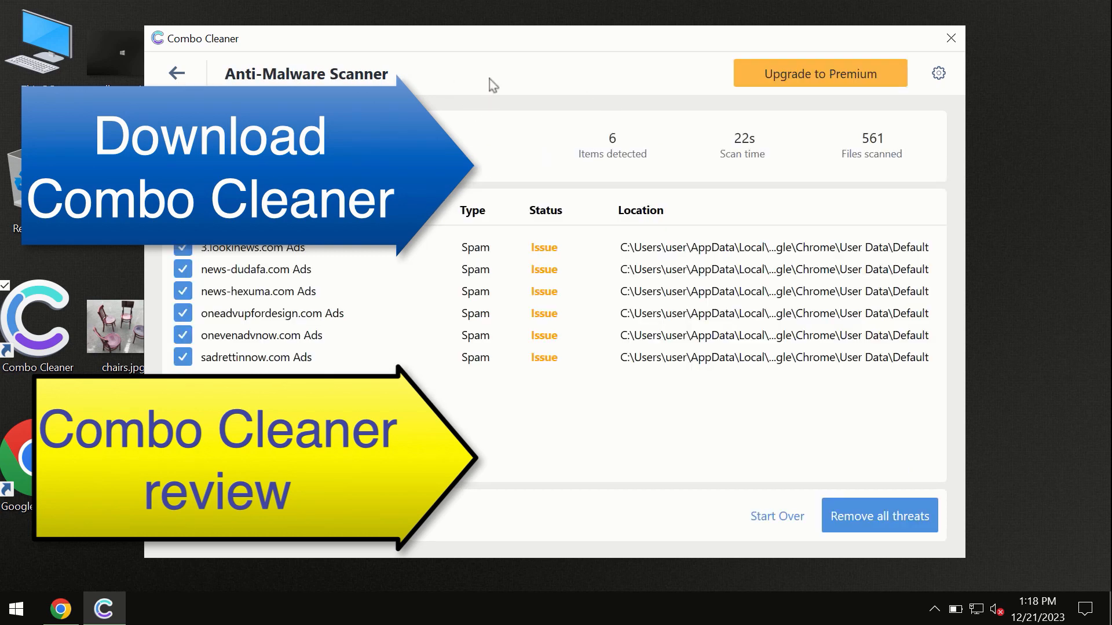